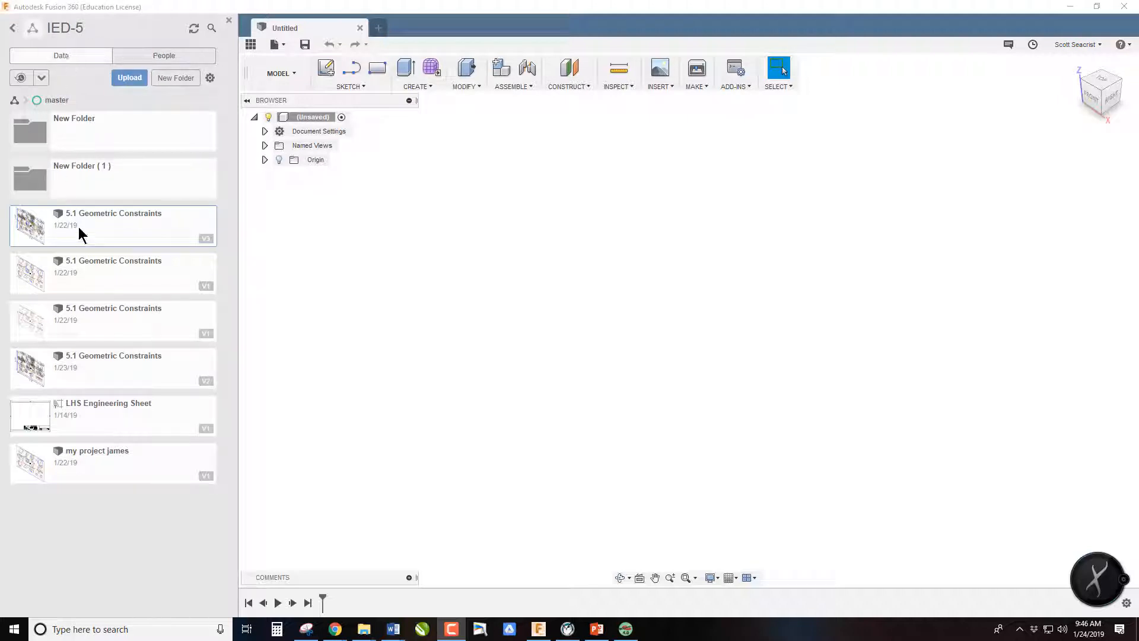
Step: Open the '5.1 Geometric Constraints' design from the Data Panel
double_click(112, 226)
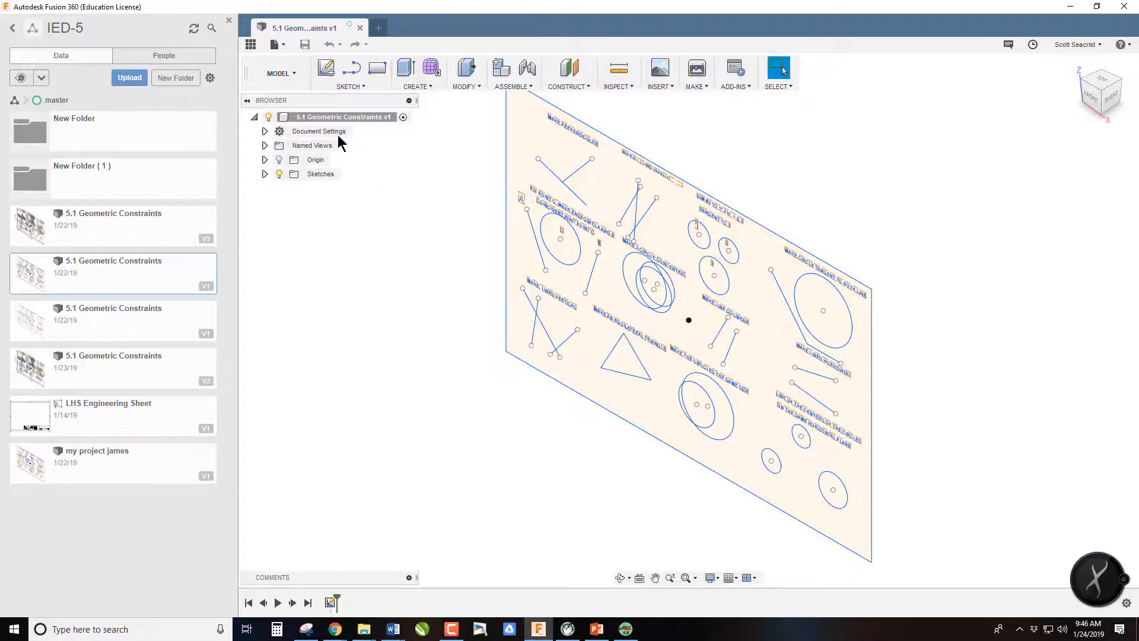
Step: Save a copy named with '-Seacrist' appended into IED > master > Adv. CAD
click(274, 44)
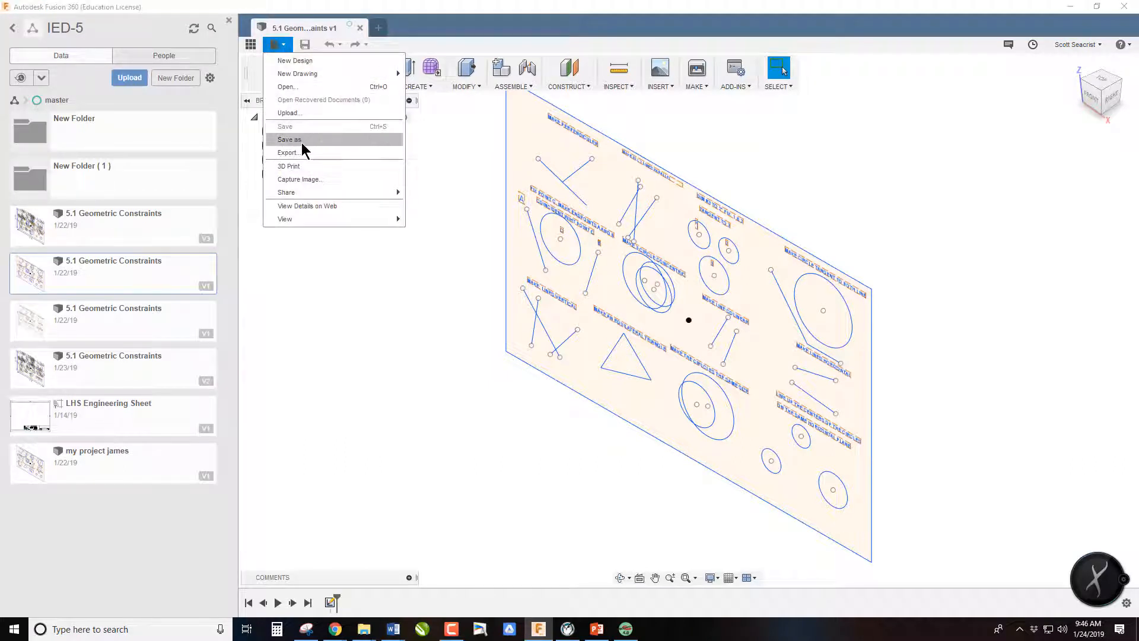
click(289, 139)
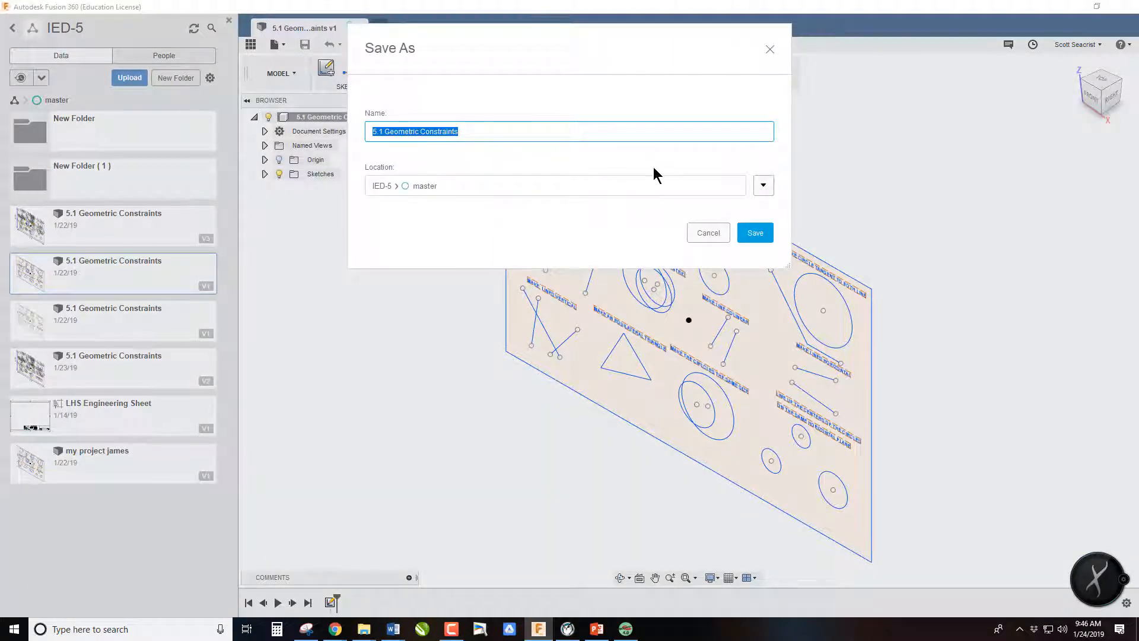
click(763, 185)
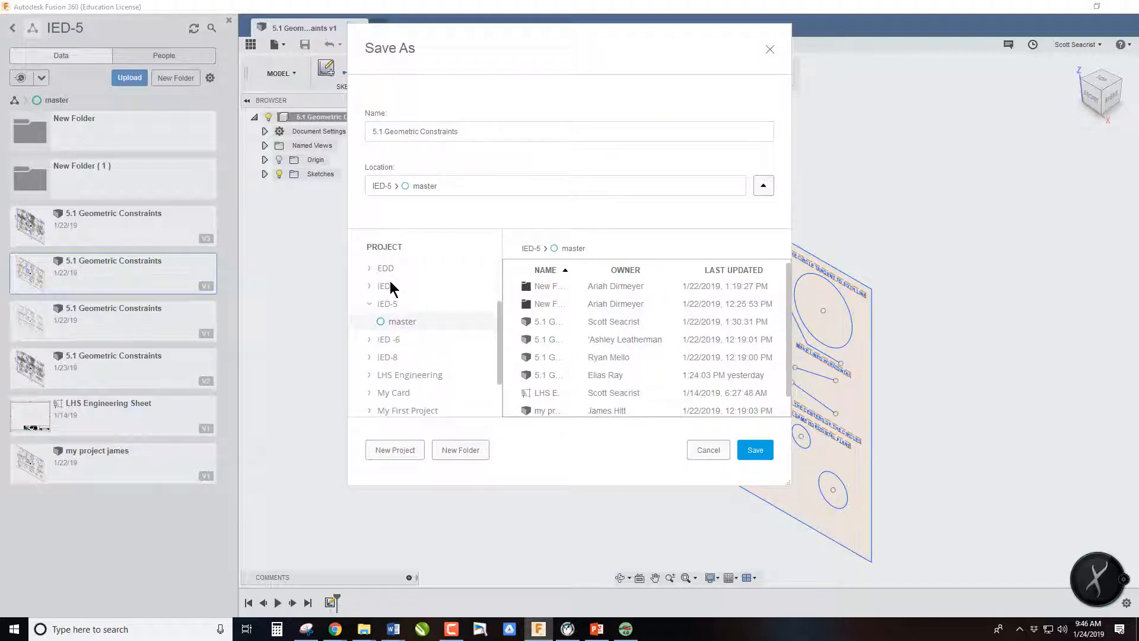
click(384, 284)
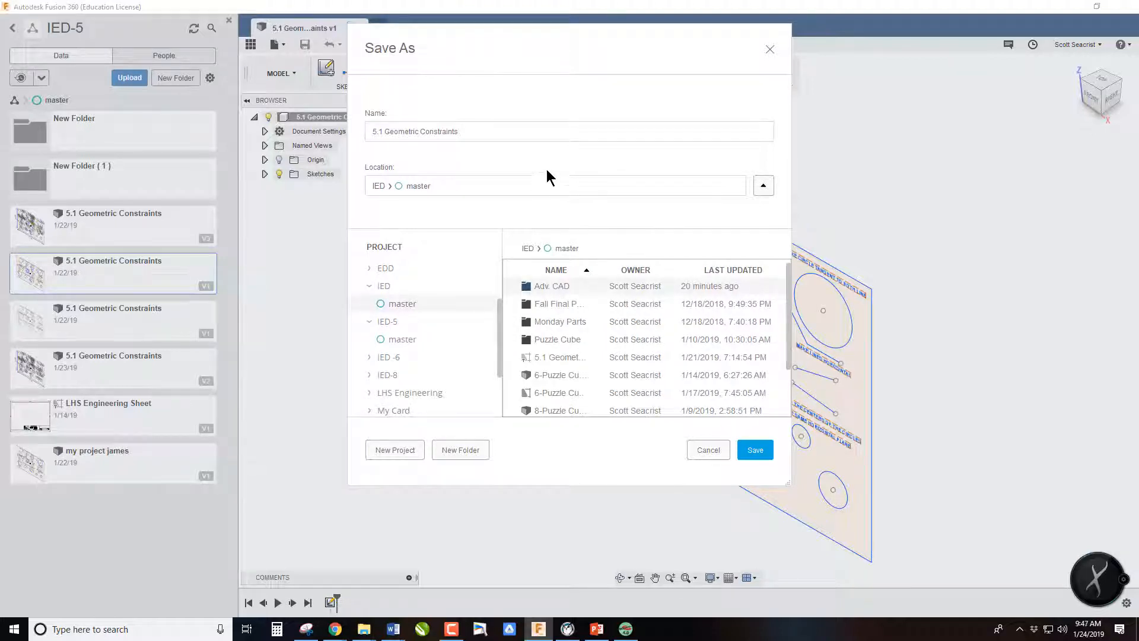
text(-Sead)
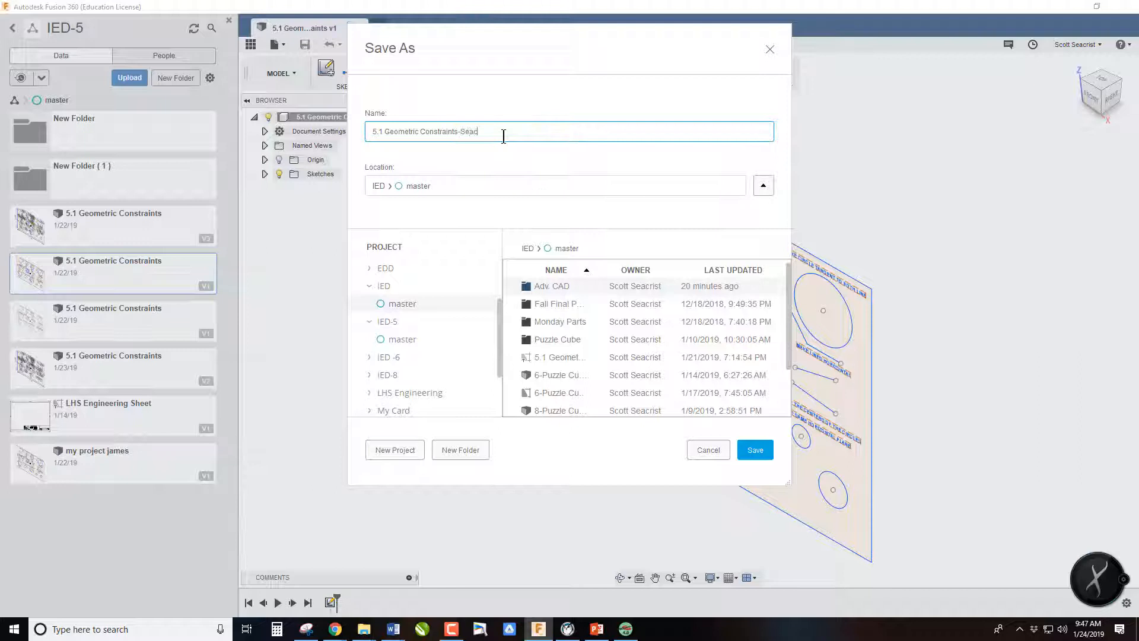
text(rist)
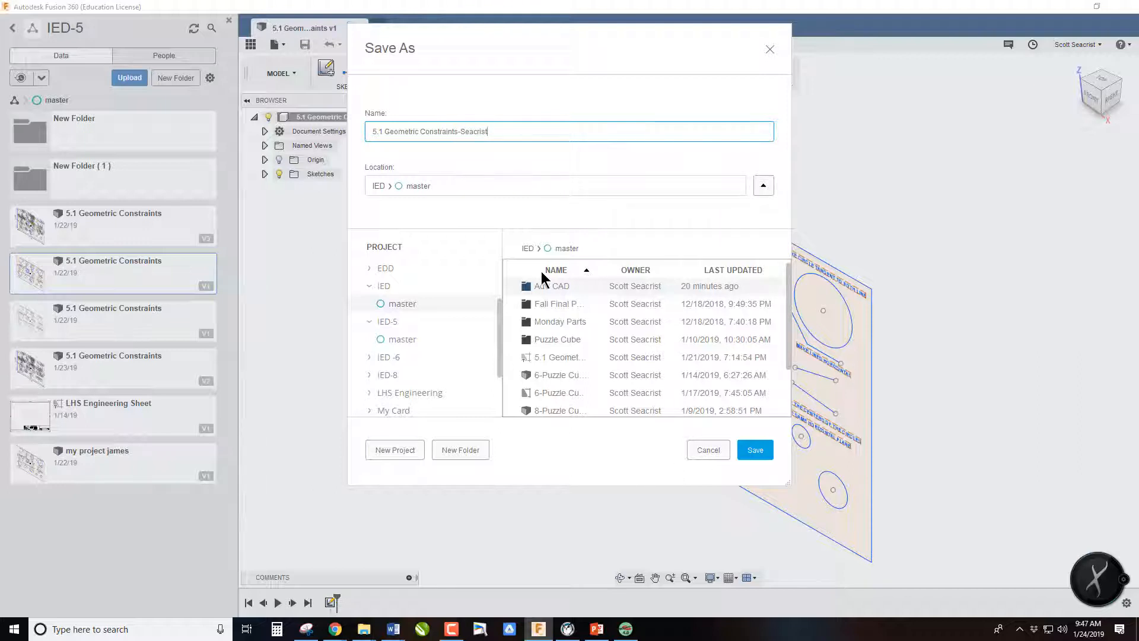
double_click(551, 286)
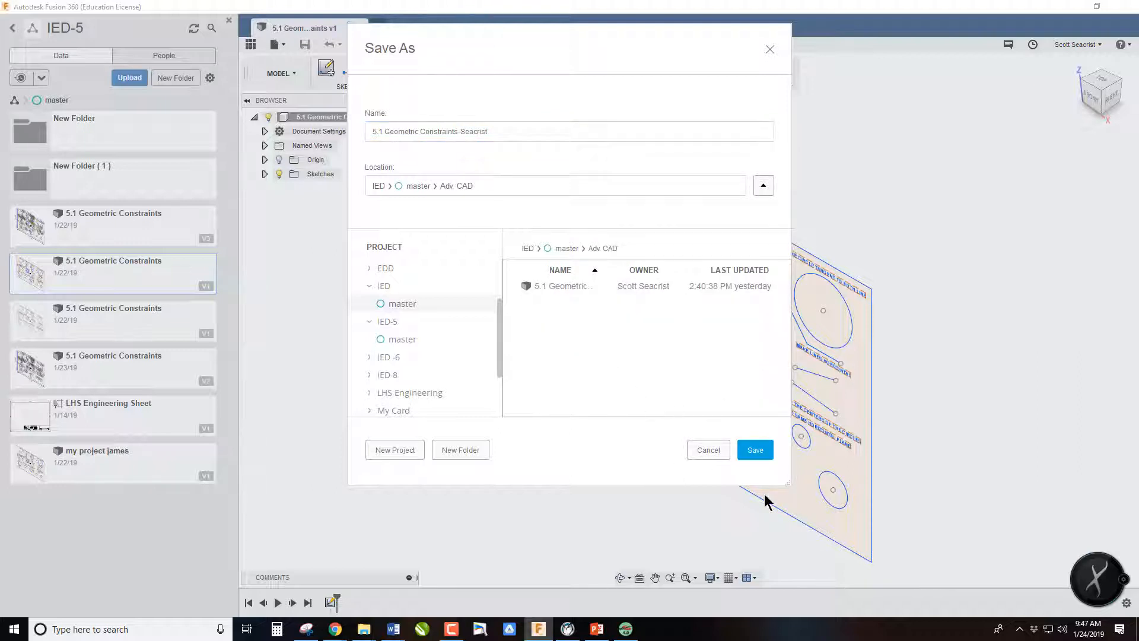
click(754, 450)
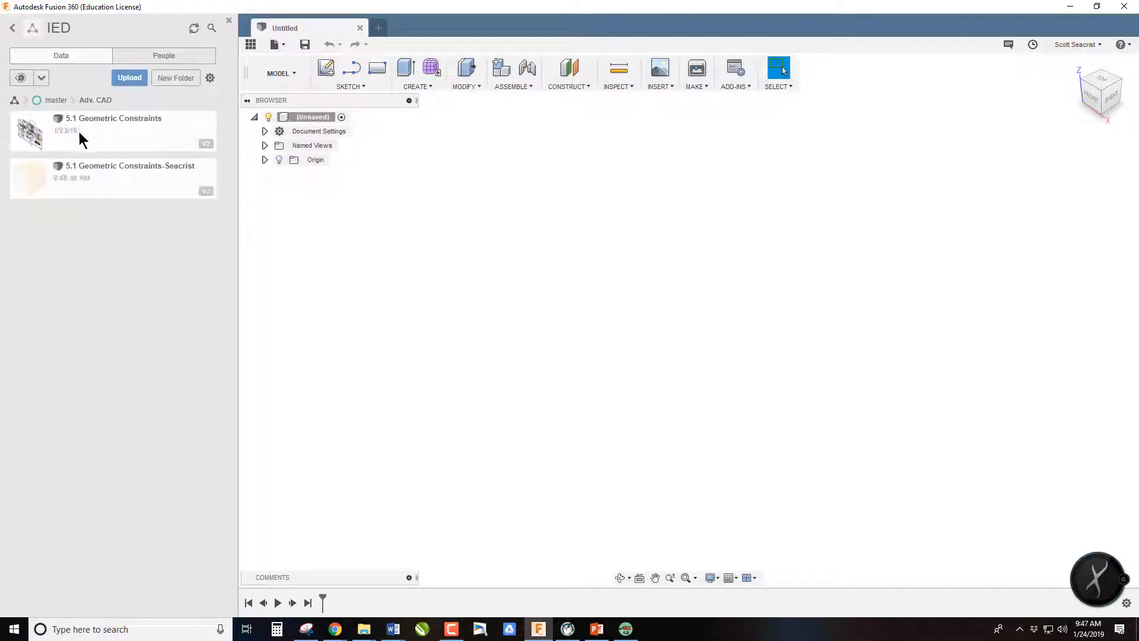
Step: Open the Seacrist copy of the geometric constraints design from the Data Panel
right_click(113, 178)
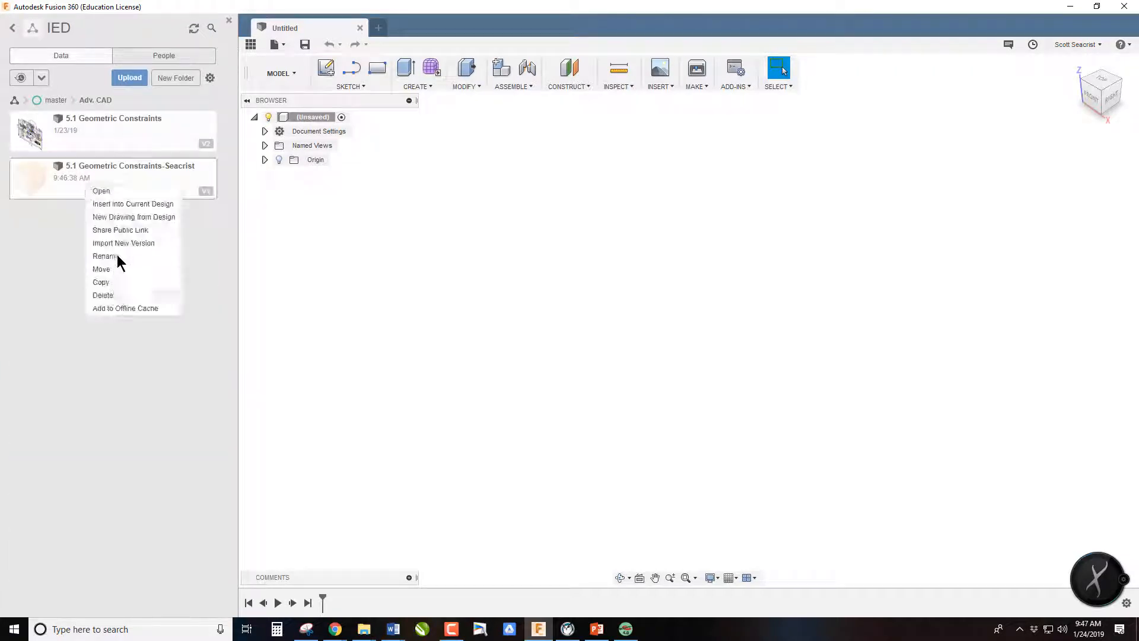
click(101, 191)
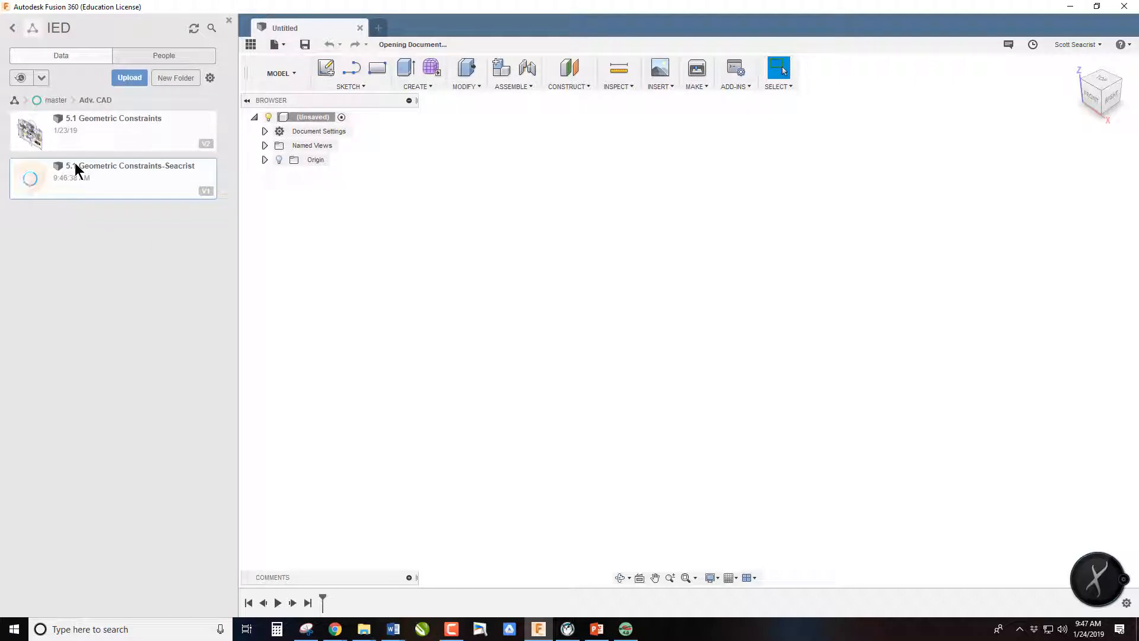
double_click(128, 166)
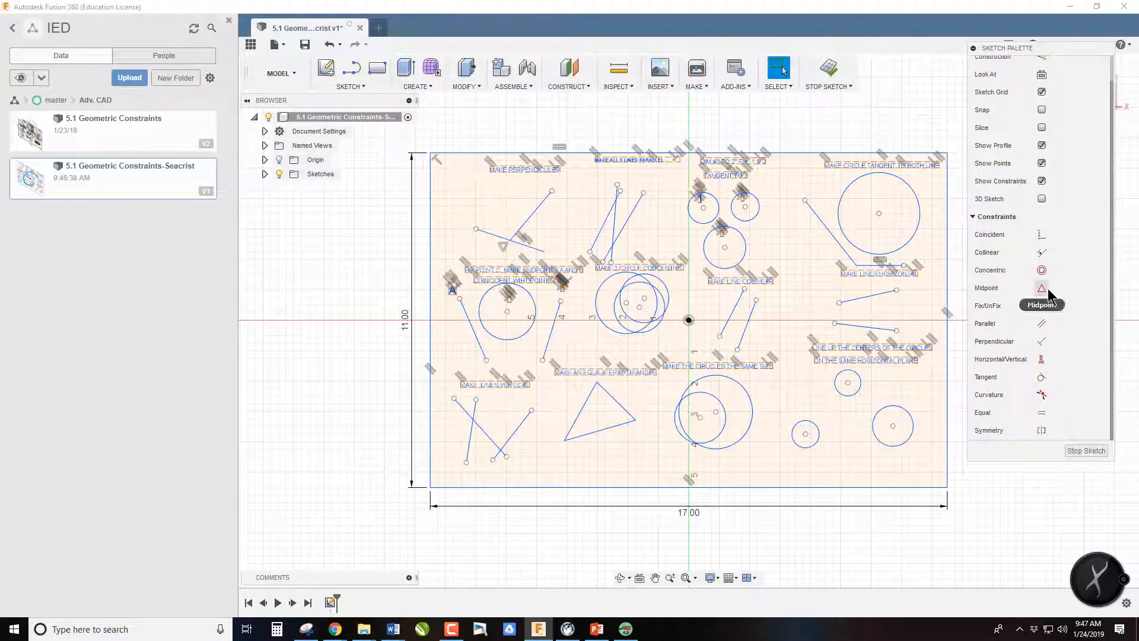
mouse_move(1031, 303)
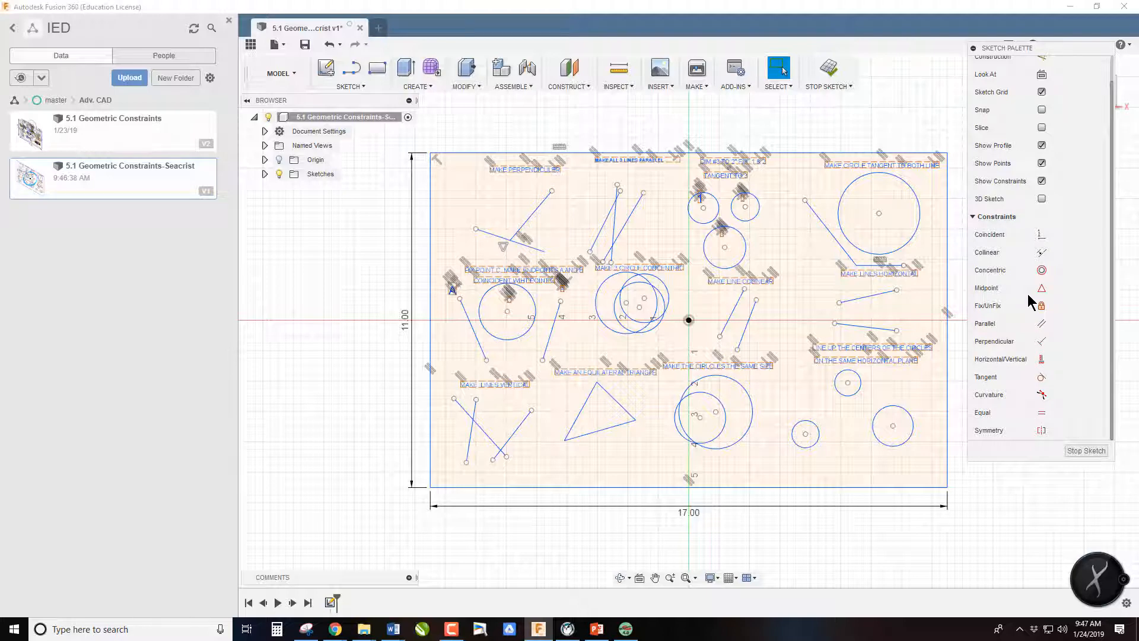
mouse_move(890, 403)
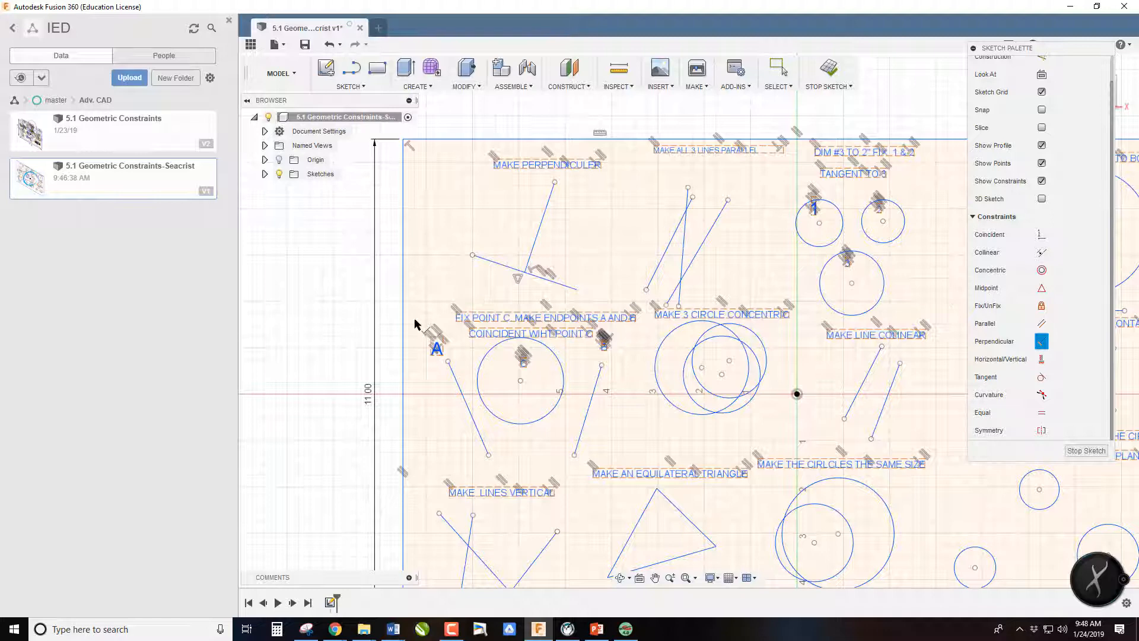
mouse_move(751, 158)
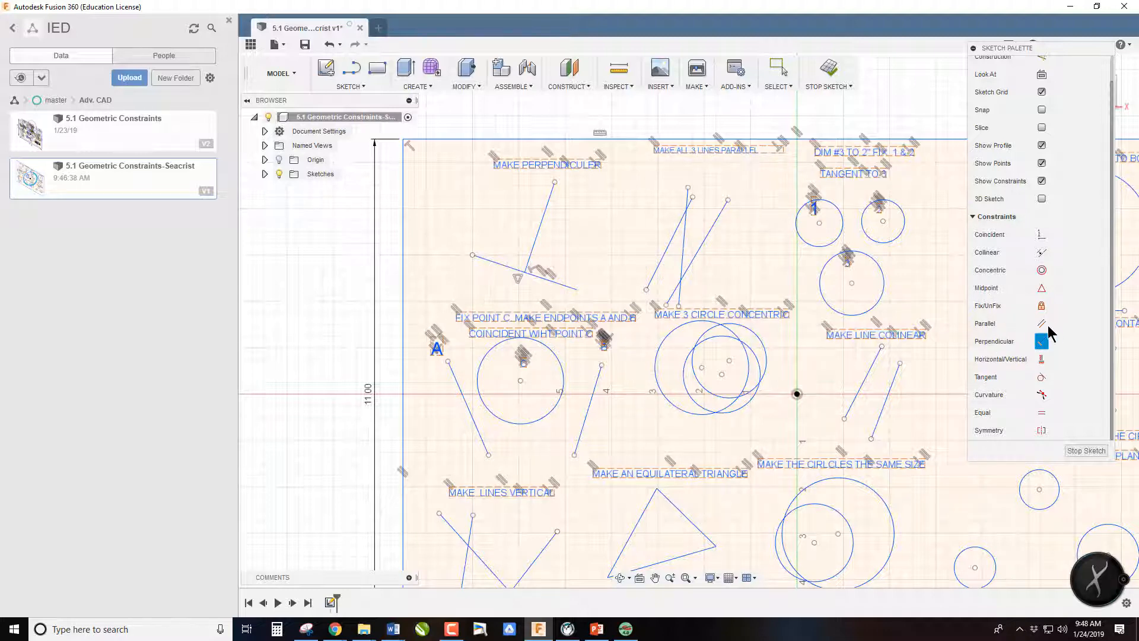
Step: Apply the Parallel constraint to the three exercise lines
click(1042, 324)
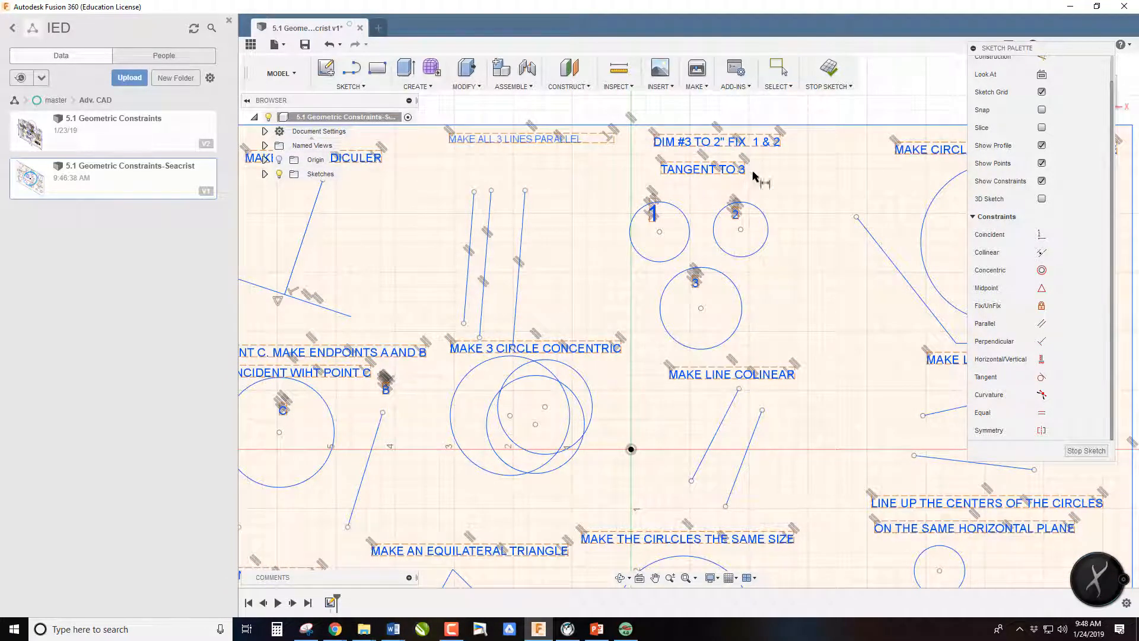
Step: Give circle 3 a 2.00 diameter and fix circles 1 and 2 in place
click(700, 307)
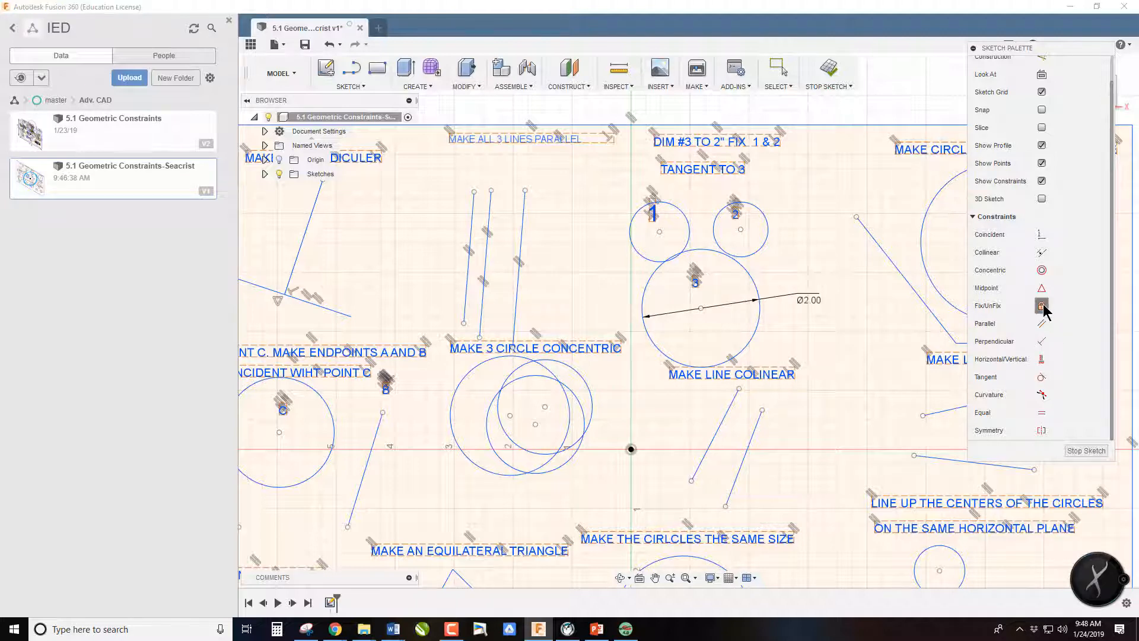
click(1042, 305)
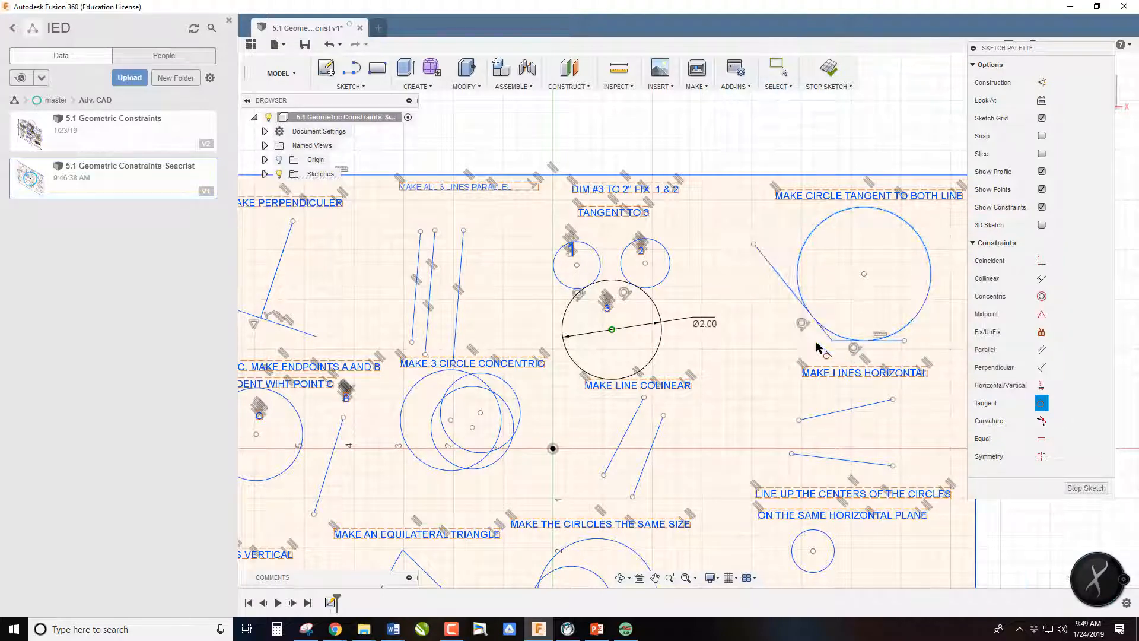
mouse_move(871, 287)
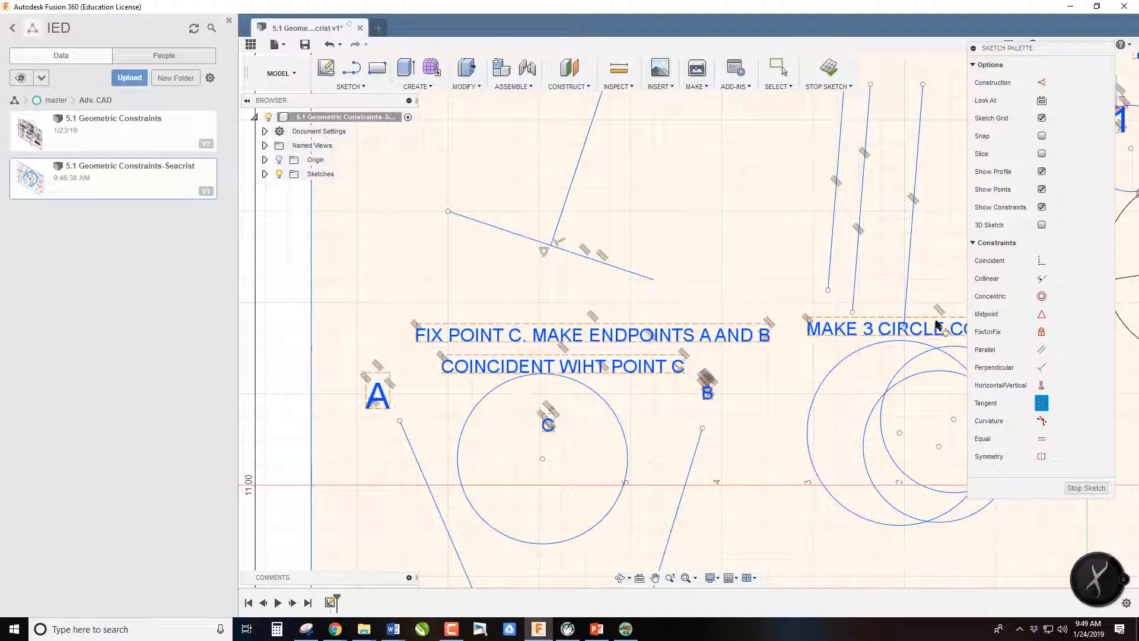
mouse_move(752, 414)
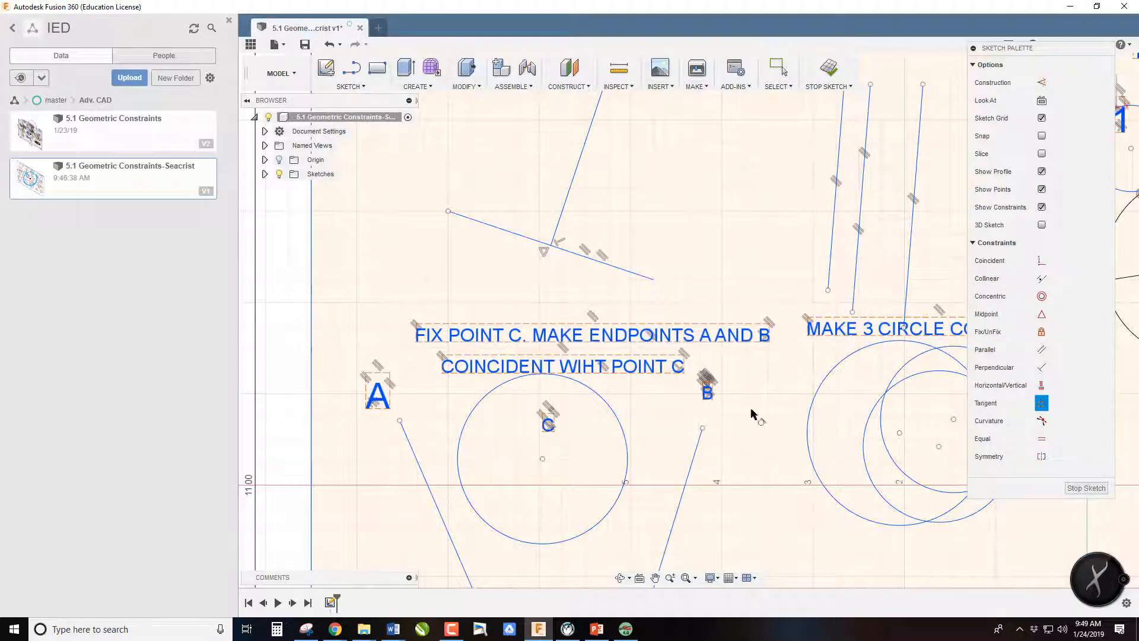
mouse_move(1033, 308)
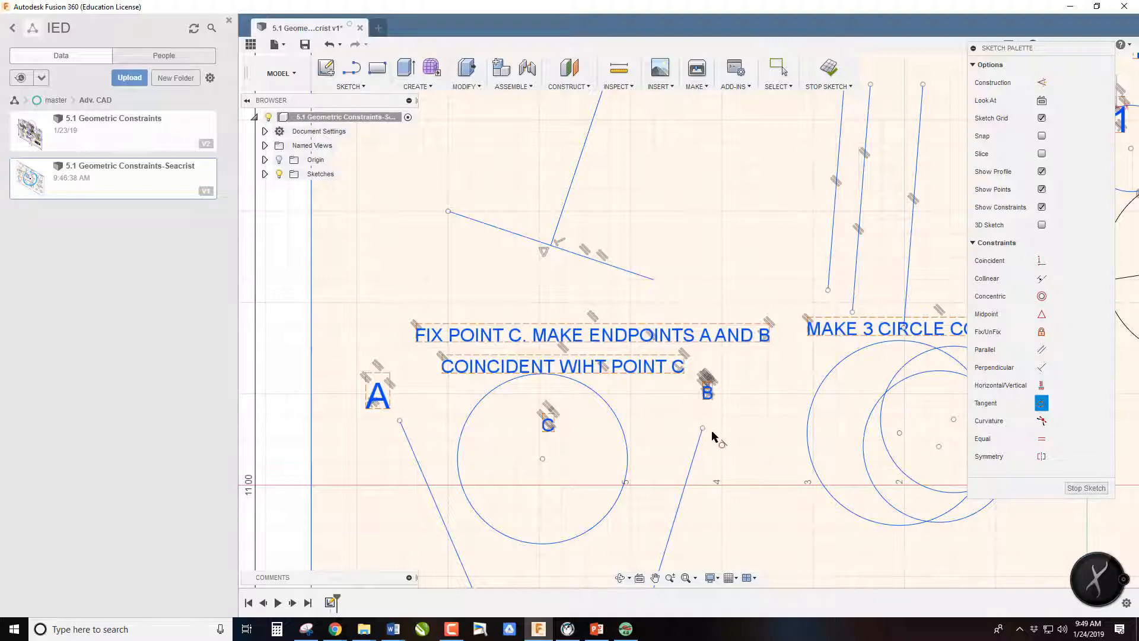
mouse_move(632, 412)
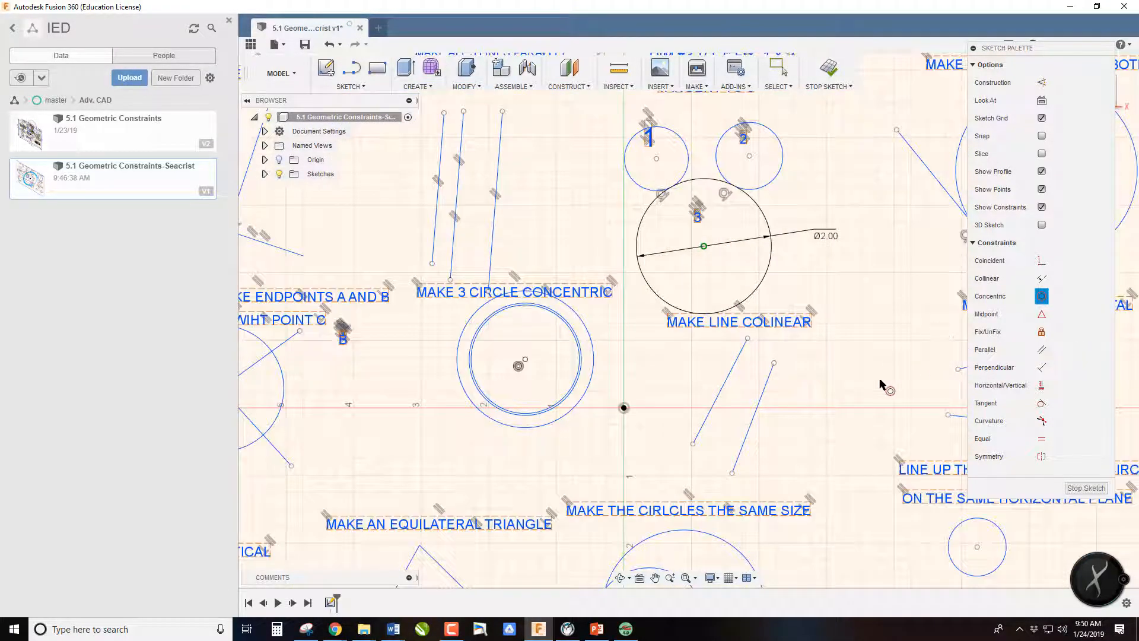
mouse_move(874, 398)
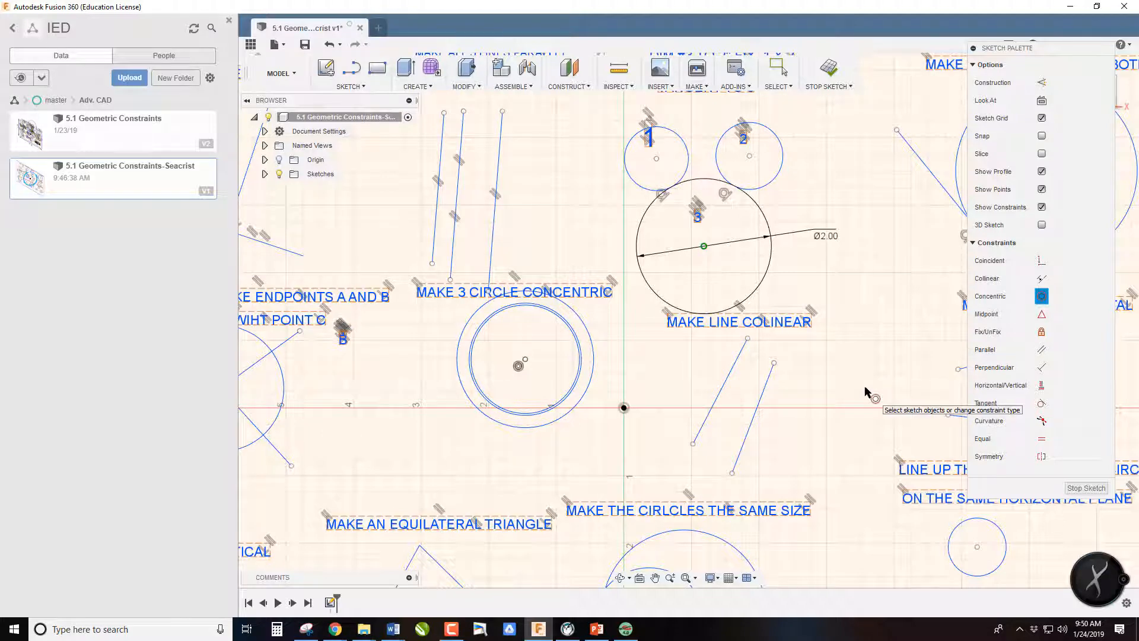
mouse_move(792, 398)
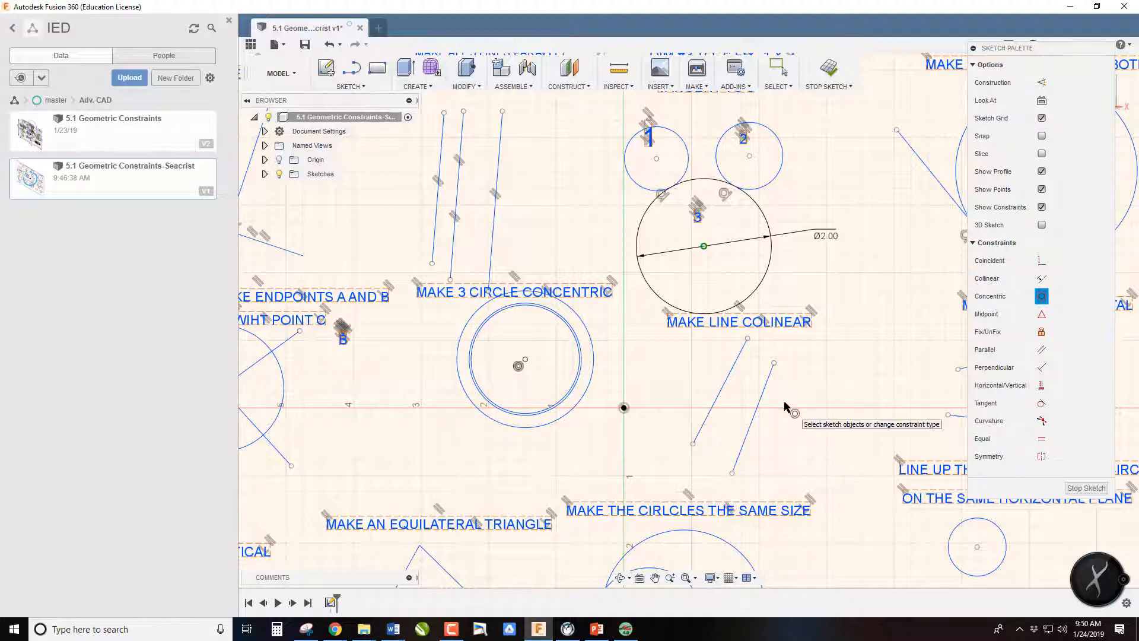
mouse_move(1081, 244)
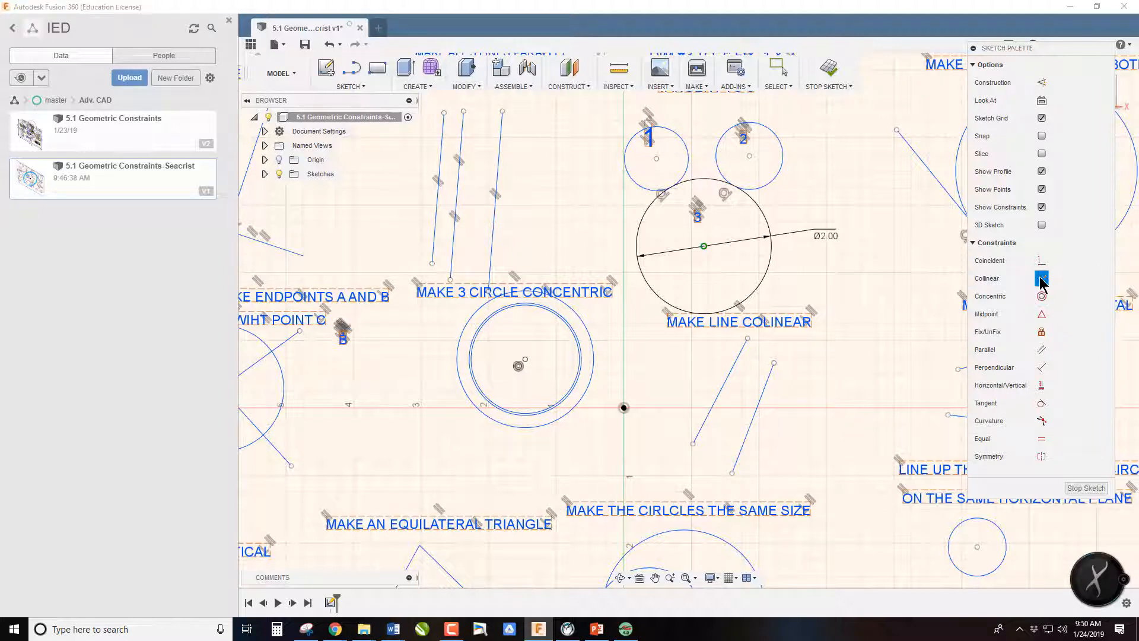
Step: Apply the Collinear constraint to the two Make Line Colinear lines
click(1042, 278)
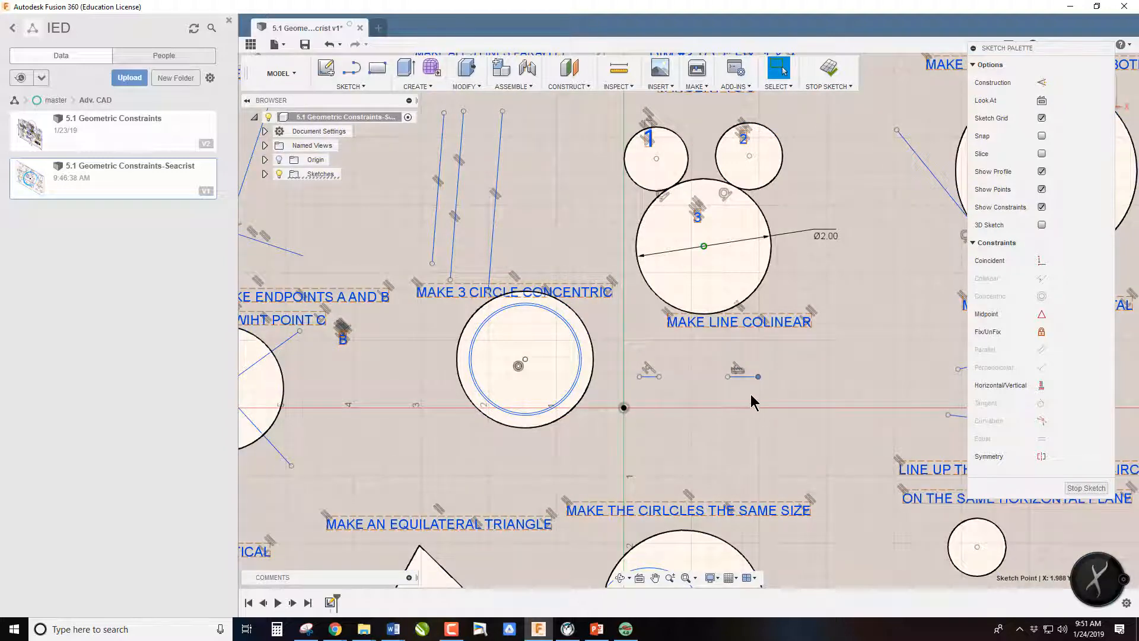
mouse_move(750, 389)
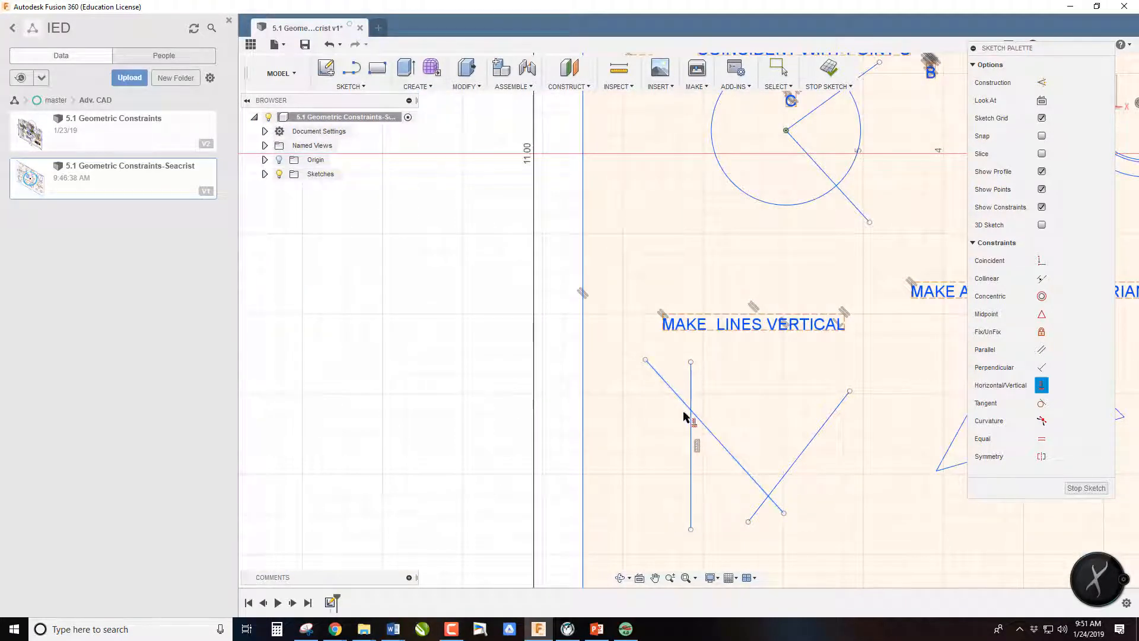
Step: Constrain the next slanted line vertical and drag the remaining line into place
click(715, 443)
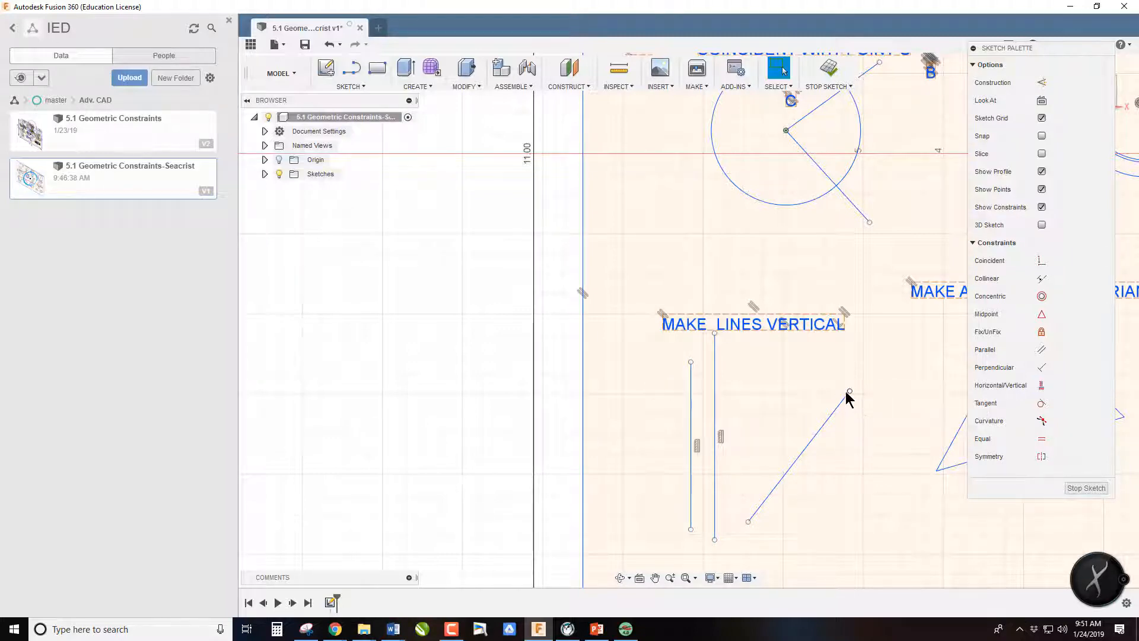
drag(848, 392, 861, 491)
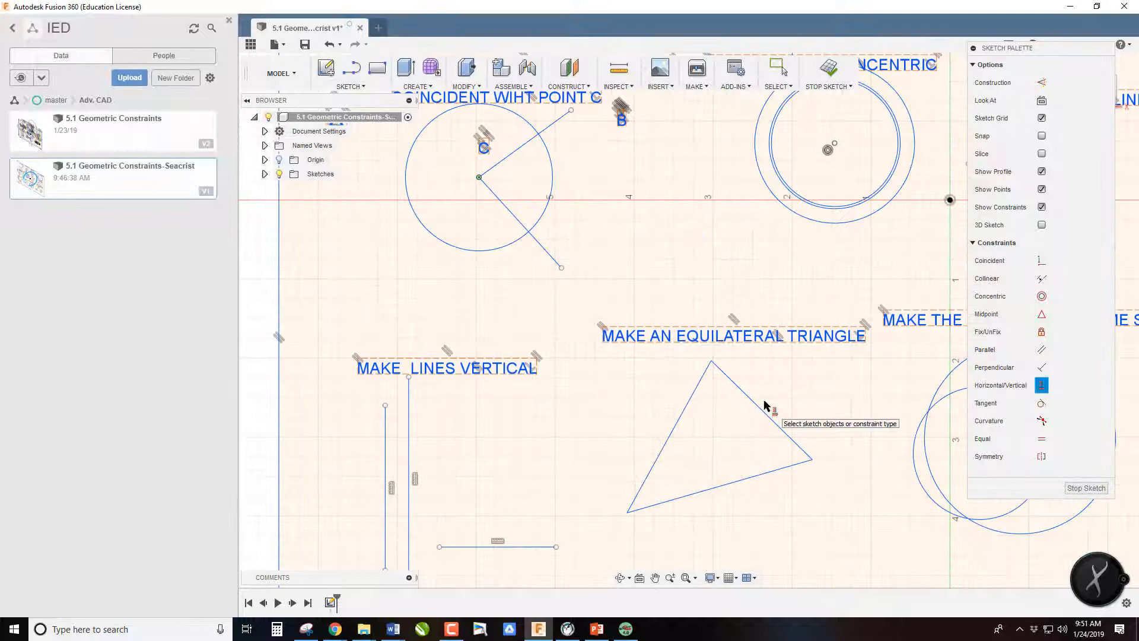
mouse_move(1023, 433)
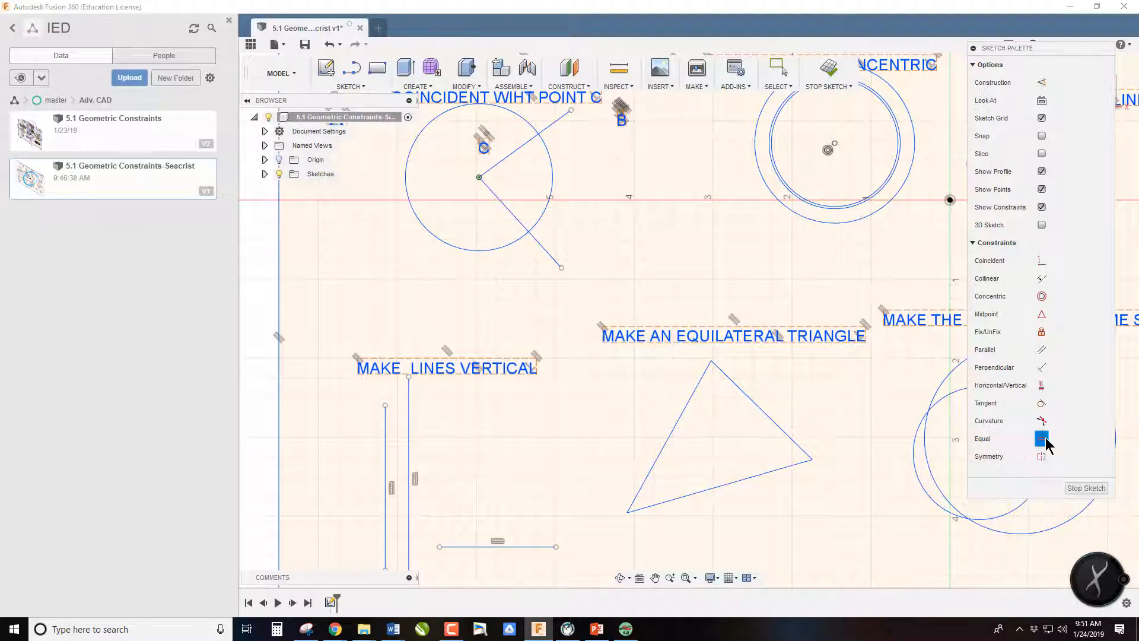
Step: Apply the Equal constraint to the triangle's sides
click(1042, 438)
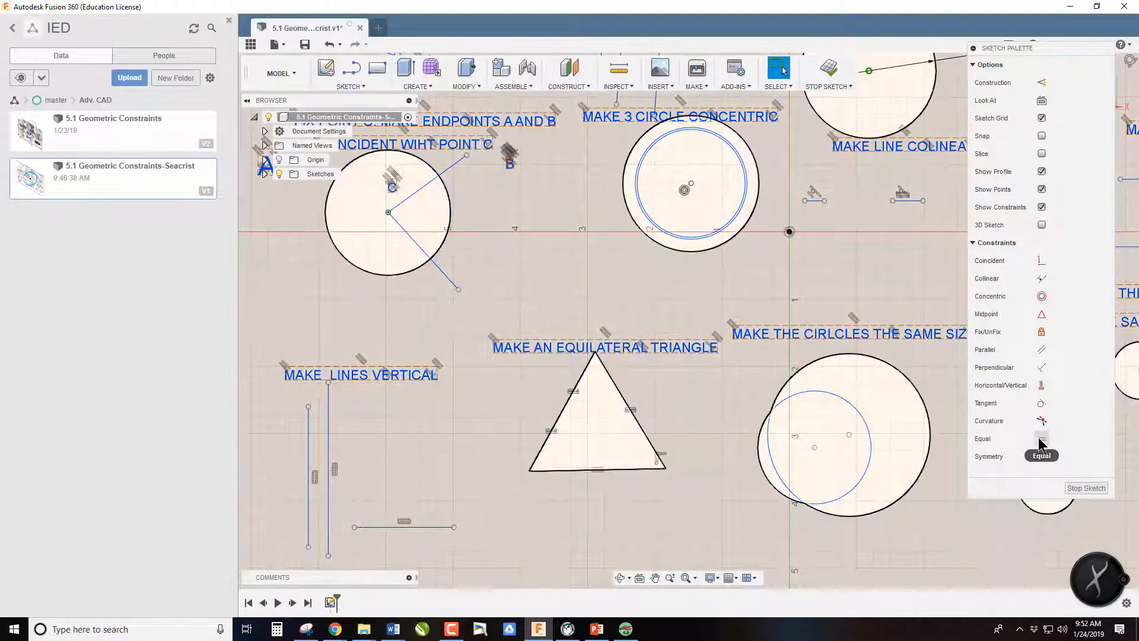
click(1042, 438)
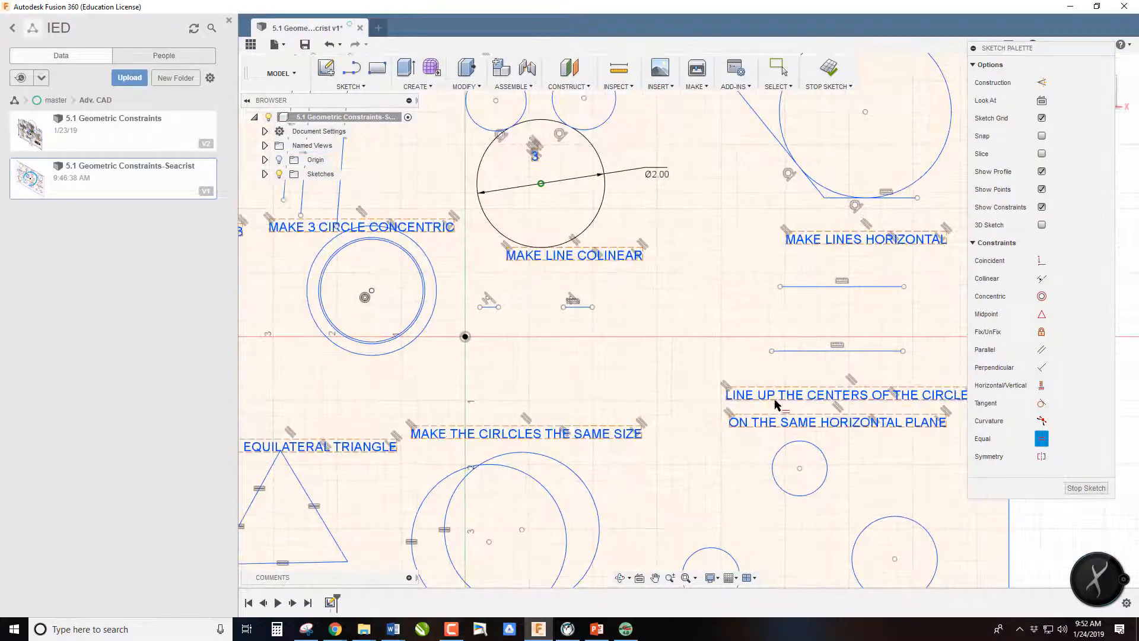
mouse_move(802, 434)
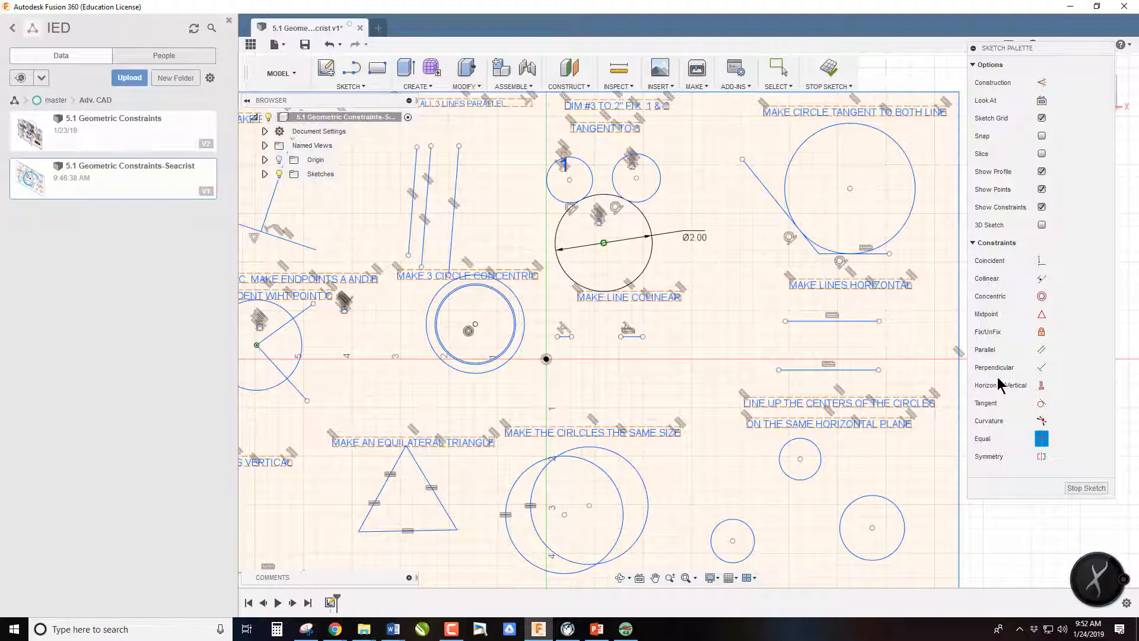
mouse_move(1040, 385)
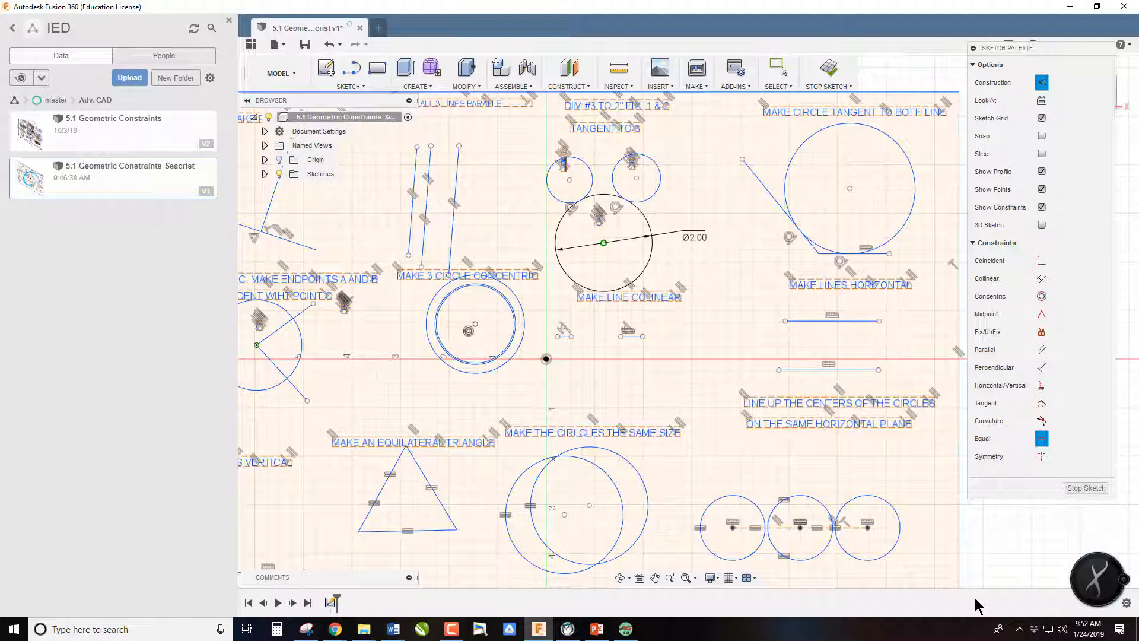
Step: End the active constraint command once the circle centres are lined up
click(777, 69)
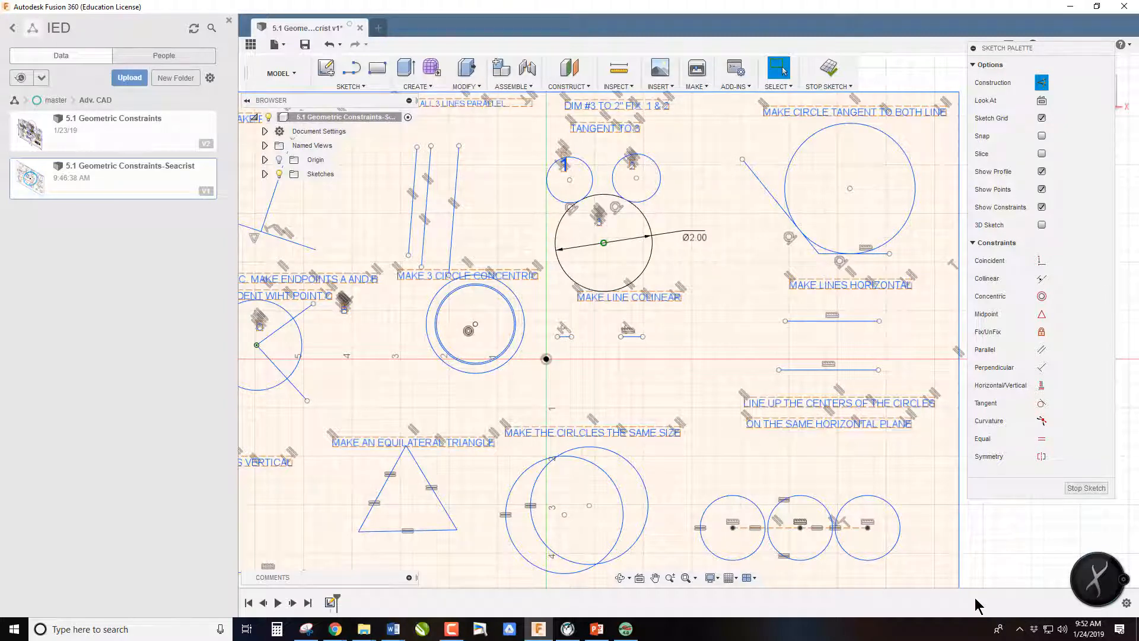